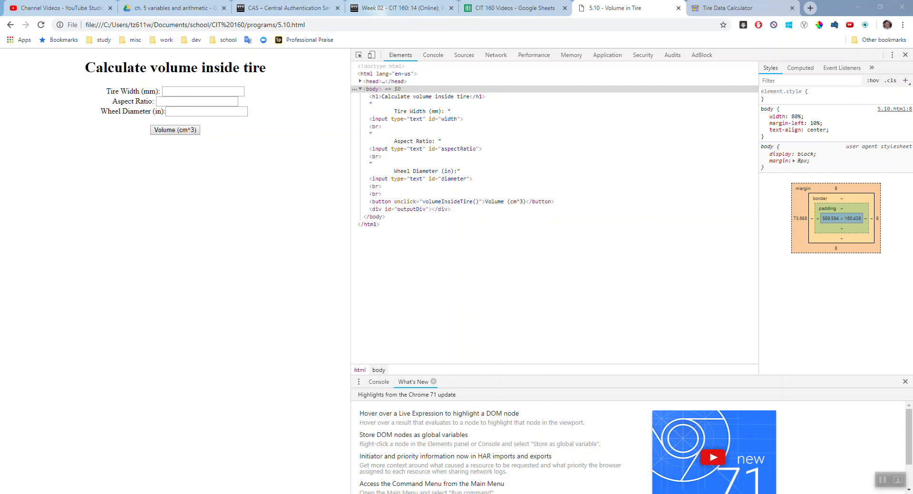
mouse_move(395, 96)
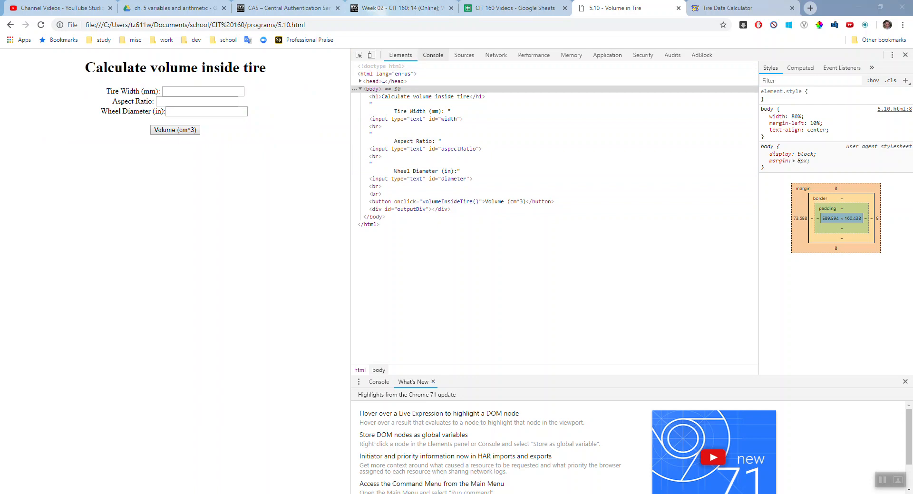
Step: Show the Console panel for the tire-volume page
click(433, 55)
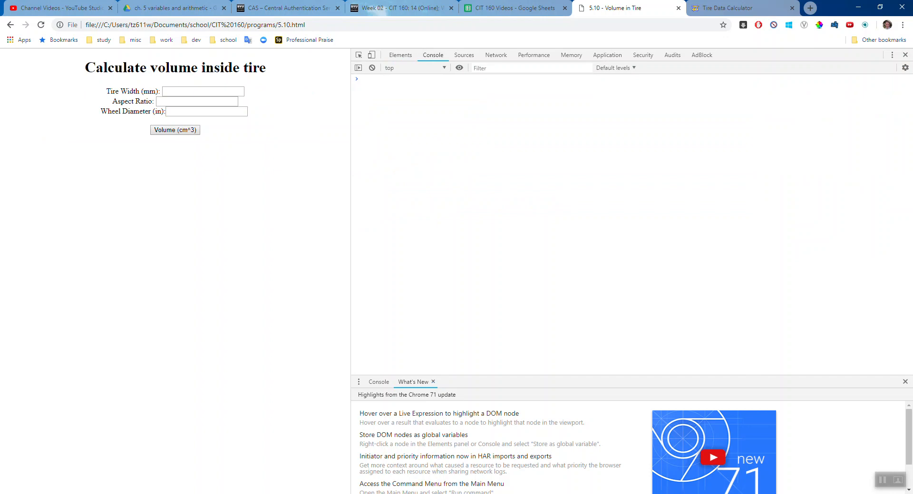
click(202, 91)
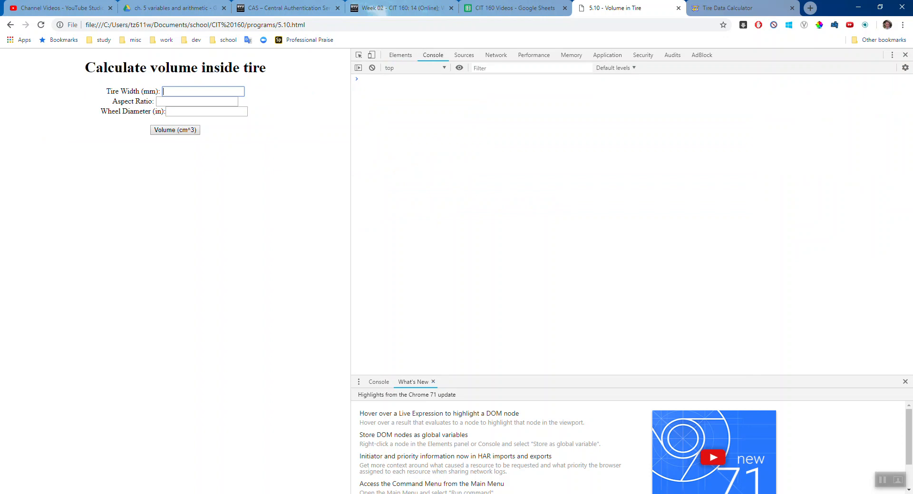
text(245)
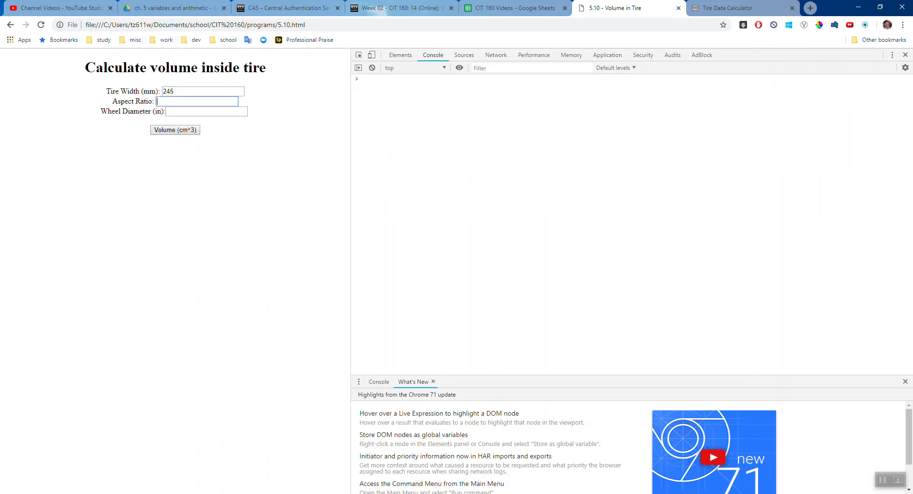
text(45)
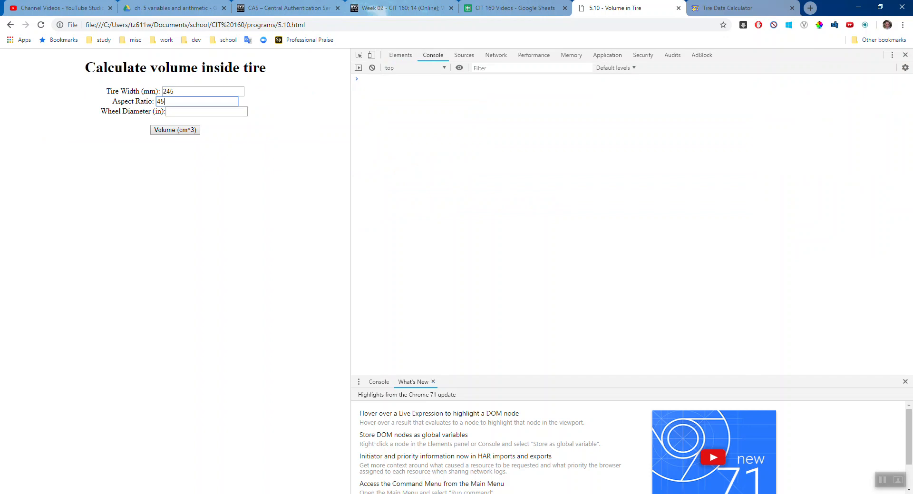
text(18)
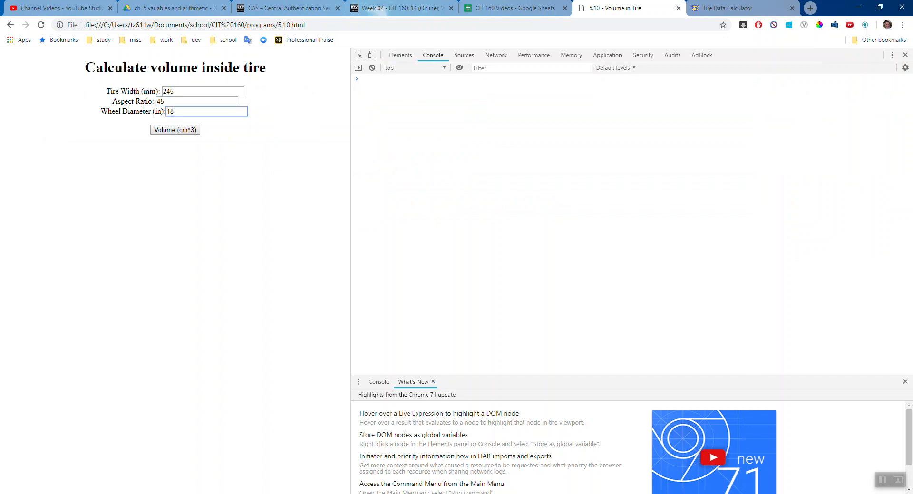
click(175, 130)
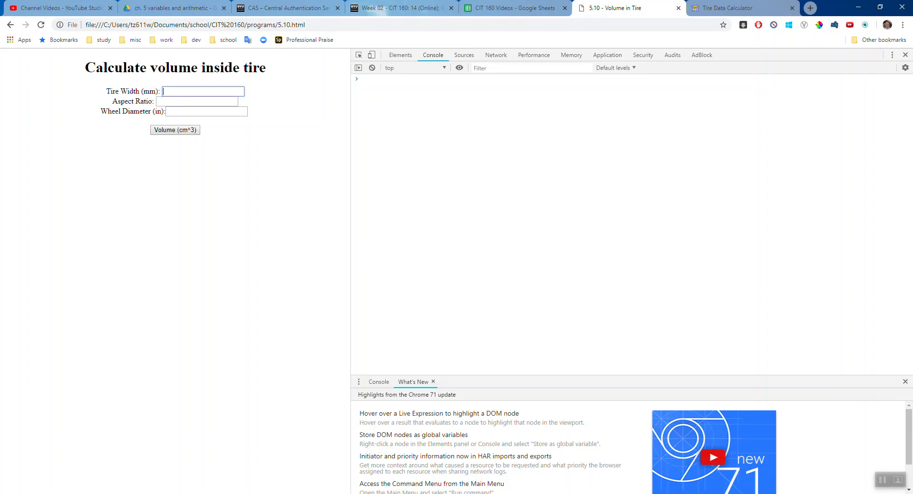
Step: Enter wheel diameter 17 and run the volume calculation for 245, 45, 17
text(17)
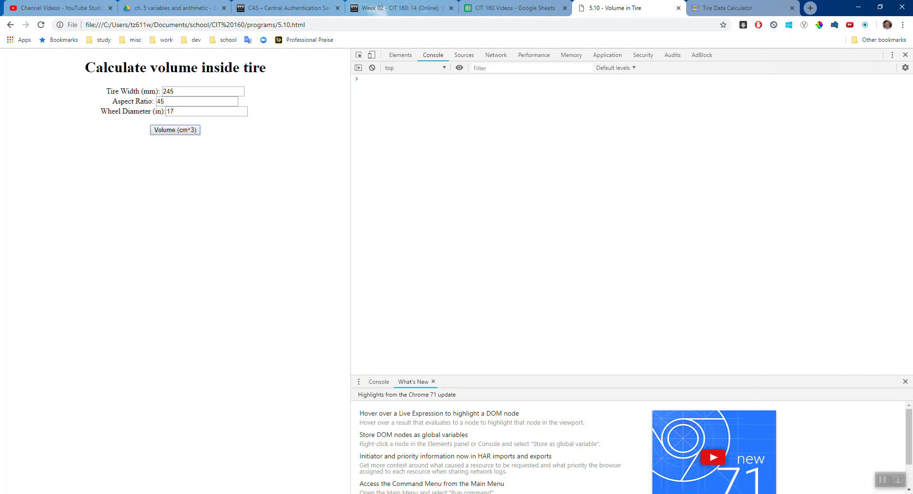
click(175, 130)
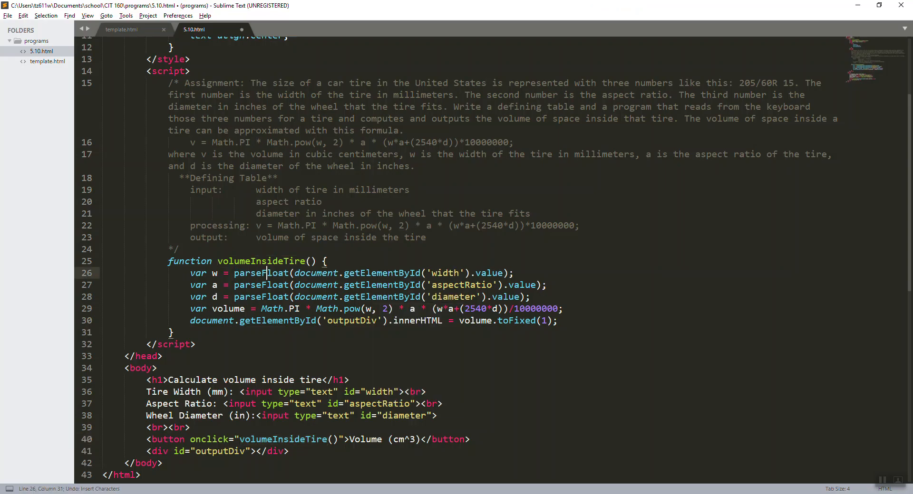
Step: Save the source, rerun the calculation to get 'ParseFloat is not defined', and edit the width id to 'Width'
key(ctrl+s)
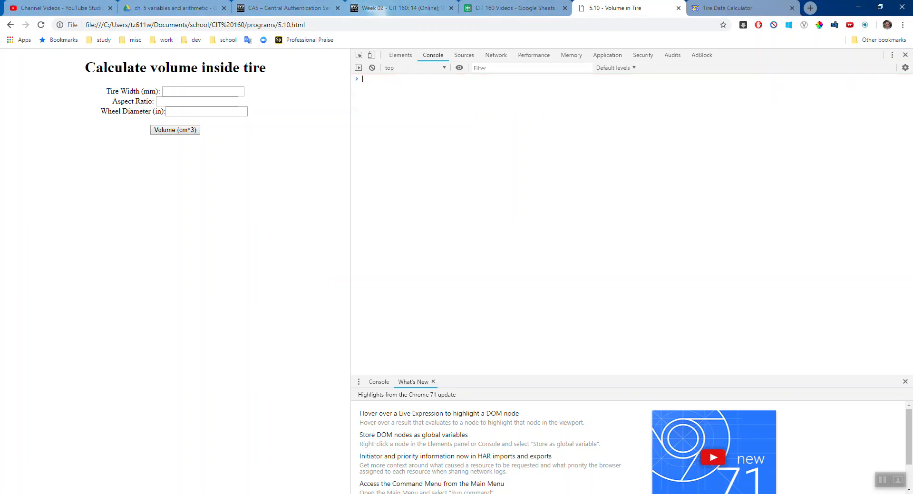
text(4)
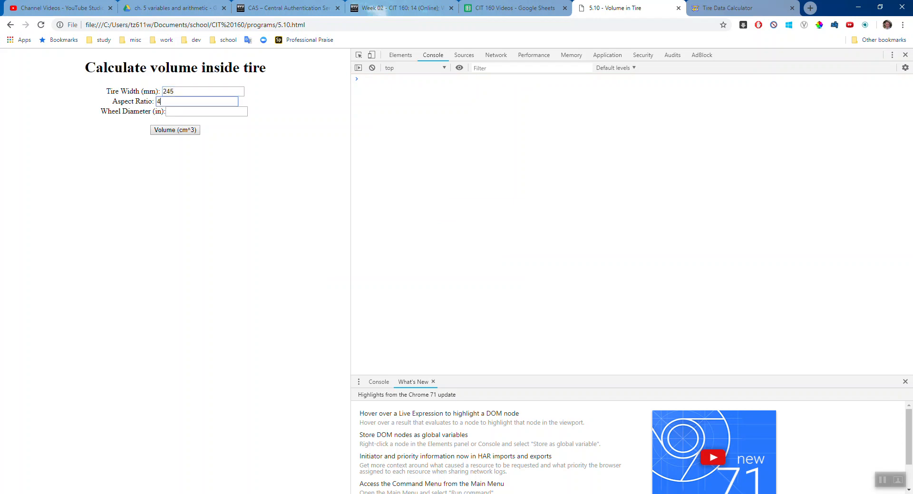
click(174, 130)
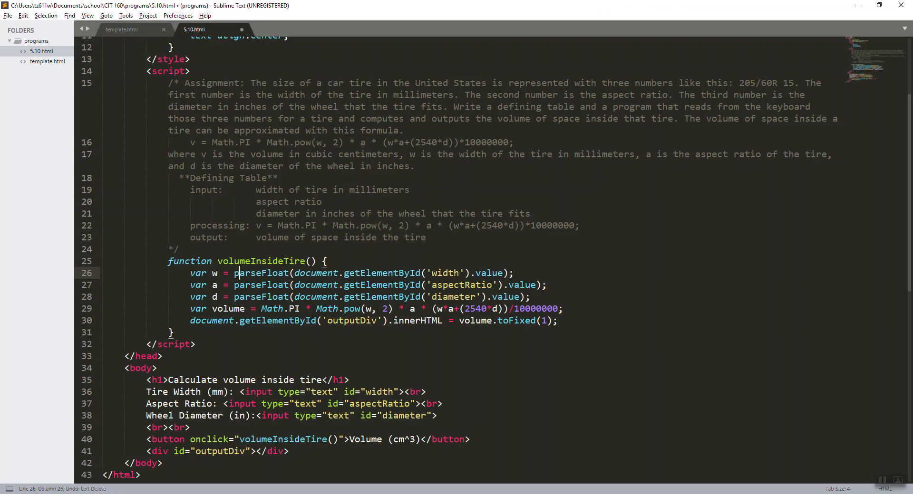
key(ctrl+s)
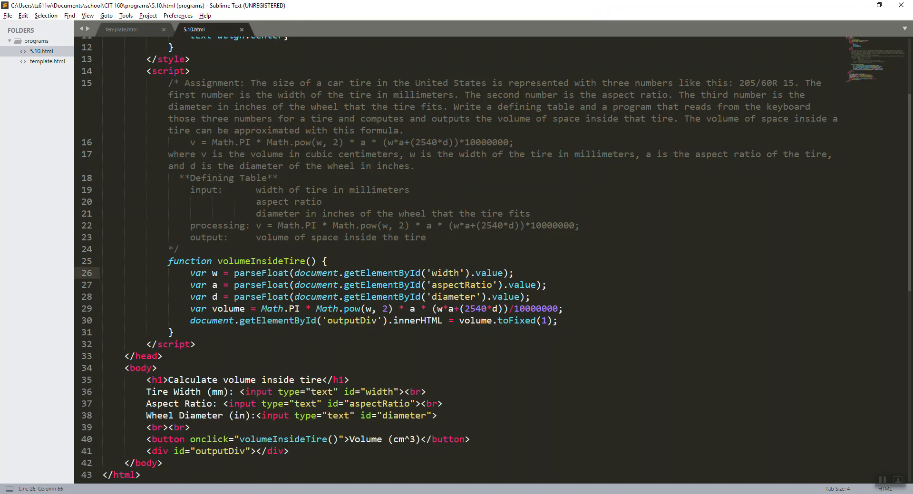
text(Width)
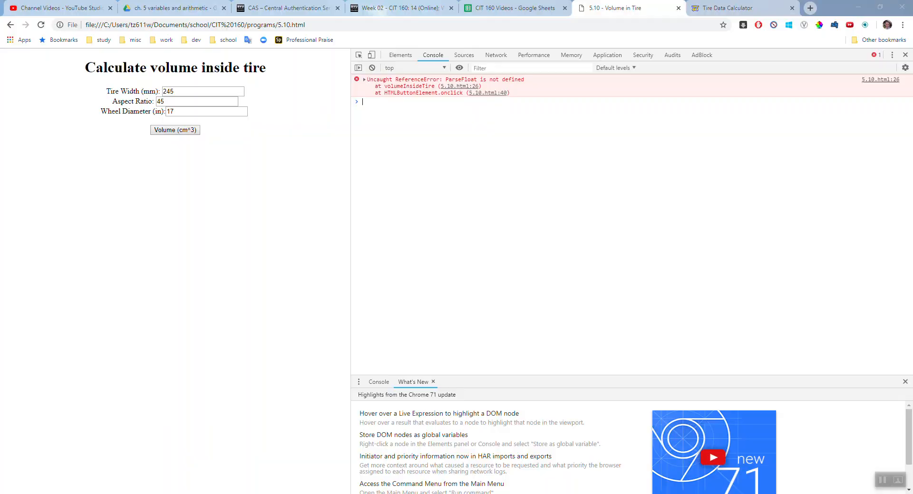
Step: Leave the console error and return to the source showing getElementById('Width') on line 26
click(40, 24)
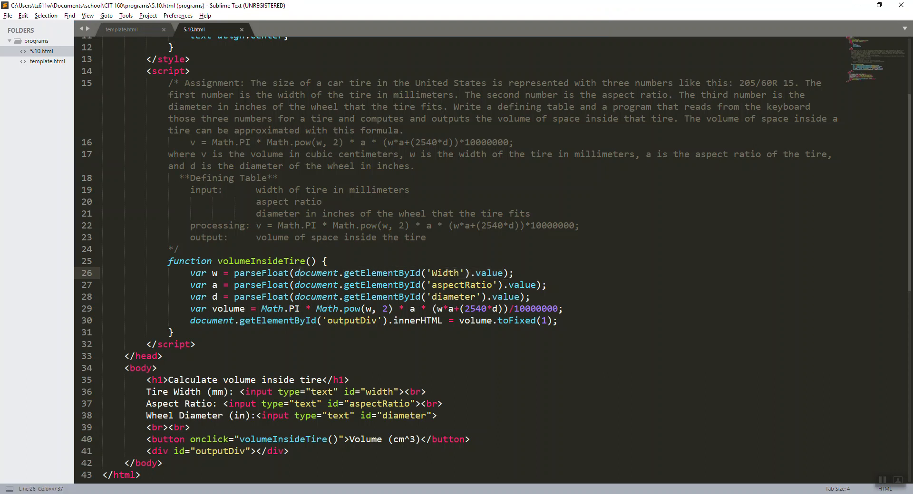
Step: Compare 'Width' on line 26 with the Tire Width label and restore the lowercase 'width' id
drag(292, 273, 472, 273)
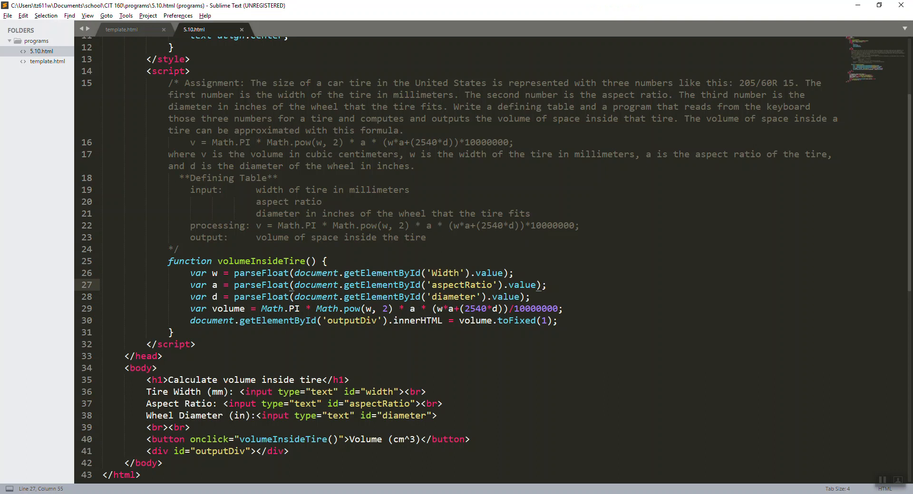
double_click(188, 392)
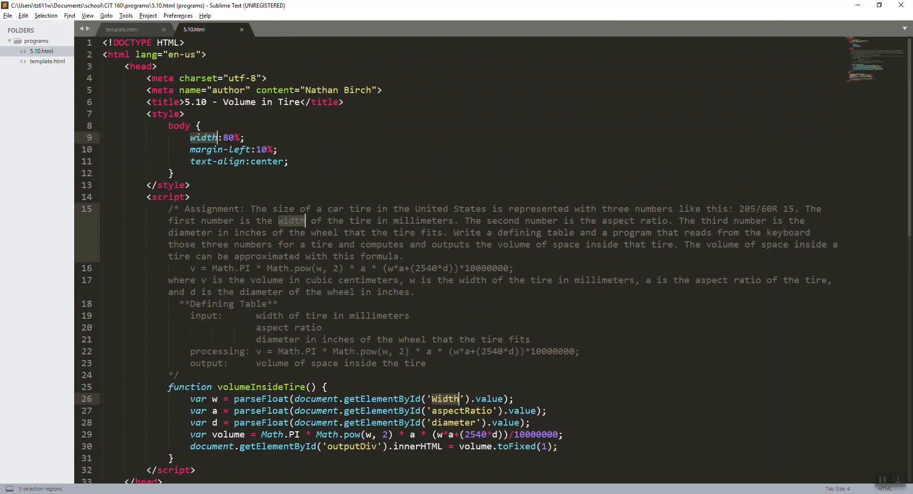
scroll(down, 3)
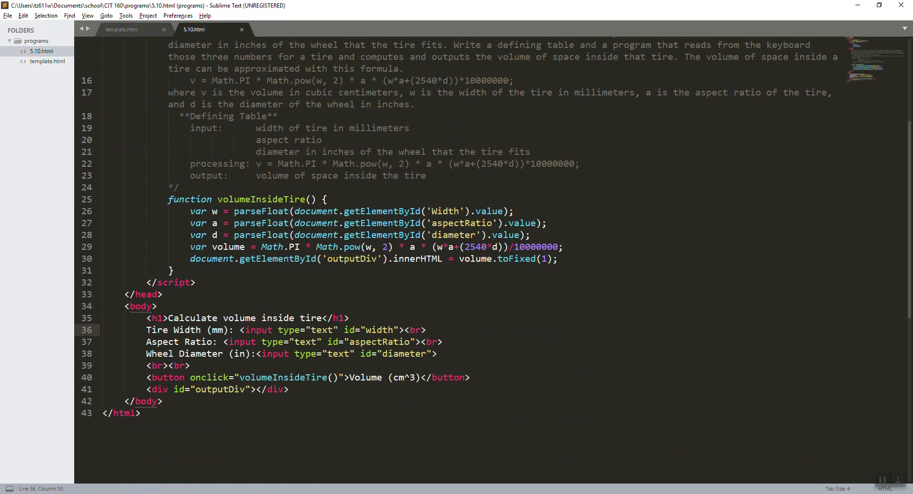
double_click(187, 330)
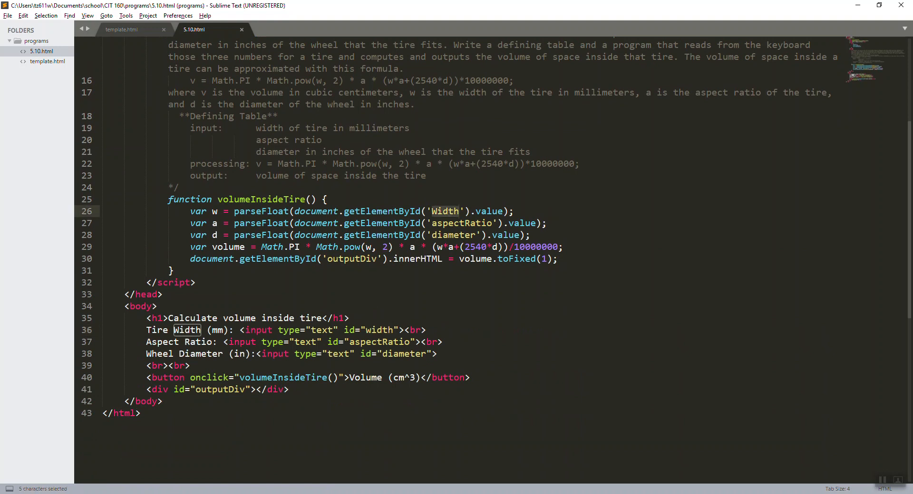
click(398, 330)
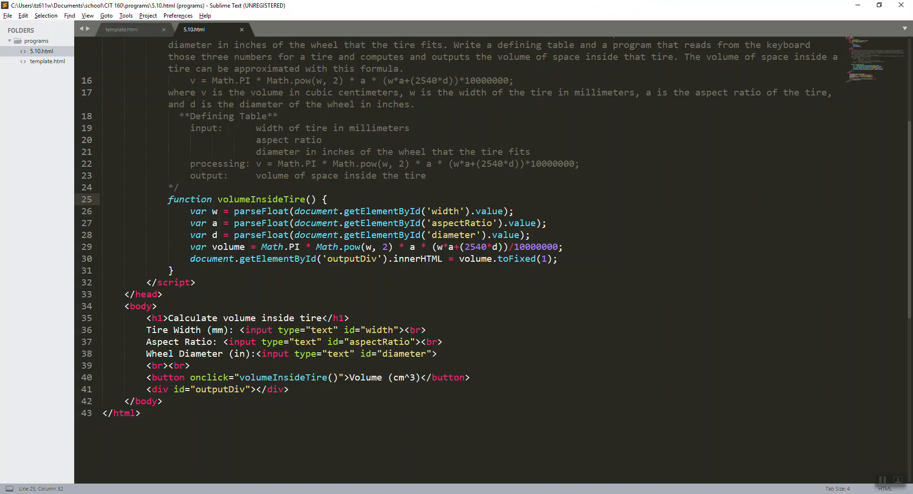
Step: Declare function doMath() with no parameters and move into its body
text(function d)
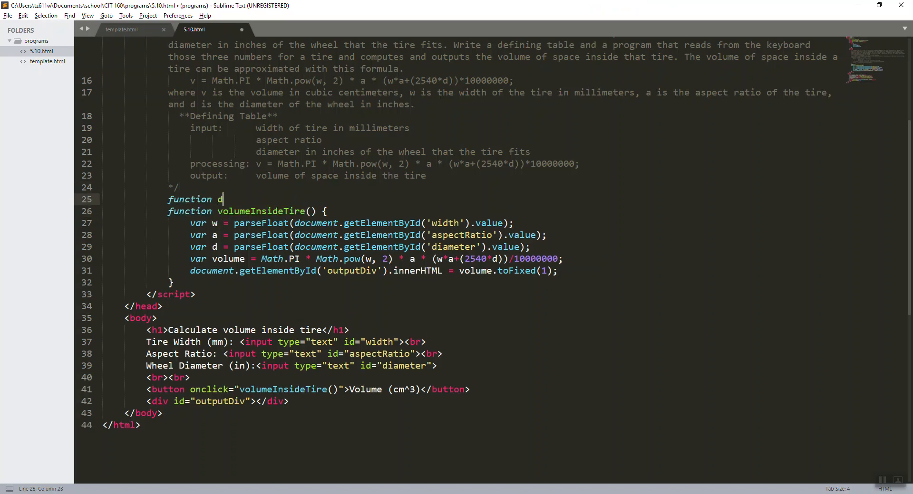
text(oMath() {)
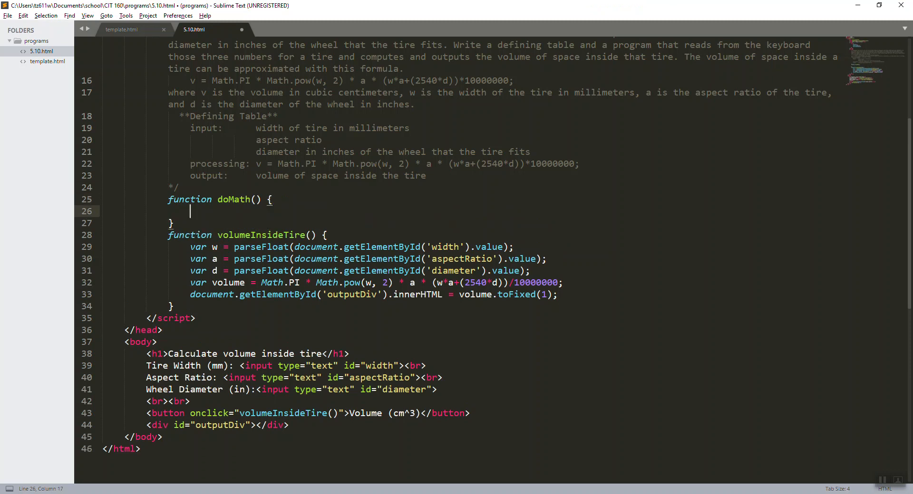
text(numbe)
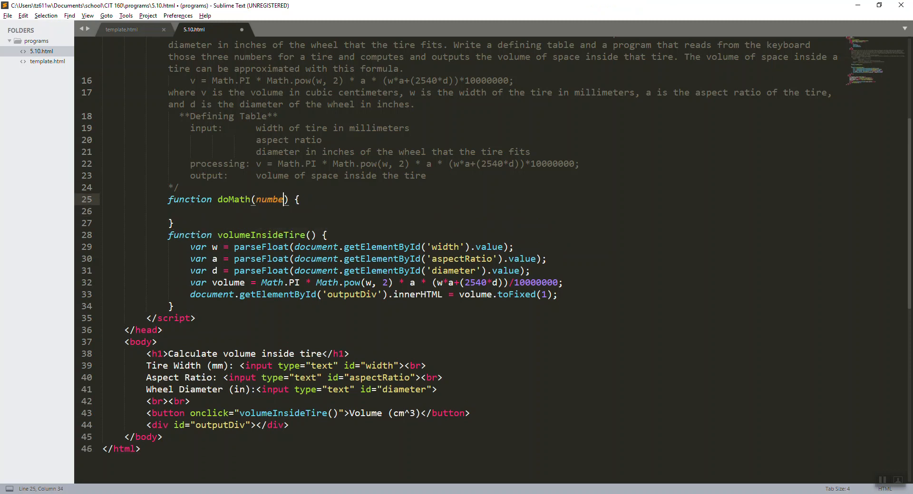
key(Backspace)
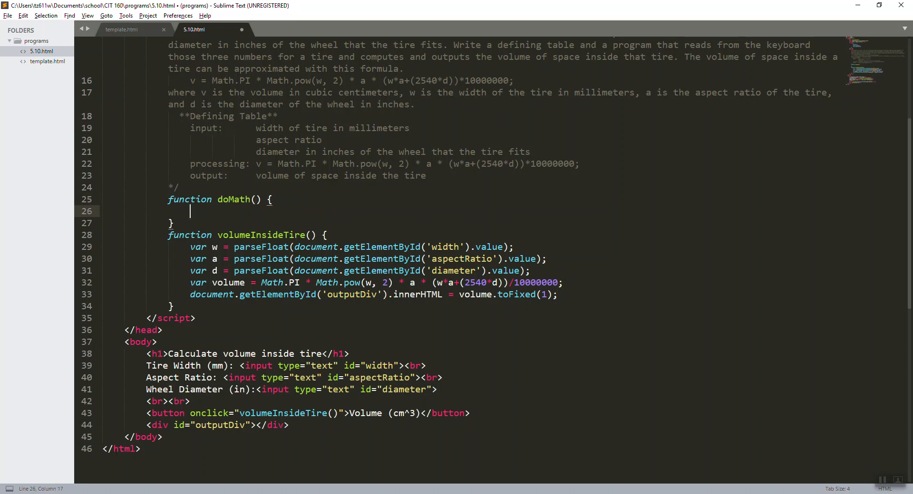
Step: Write the body statement x = 2 * 3 + 9 - 3; which evaluates to 12
text(2)
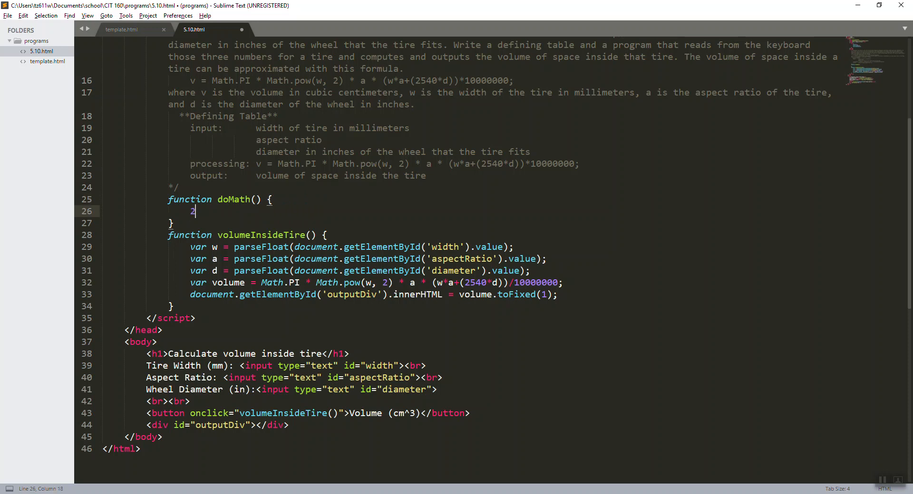
text(* 3)
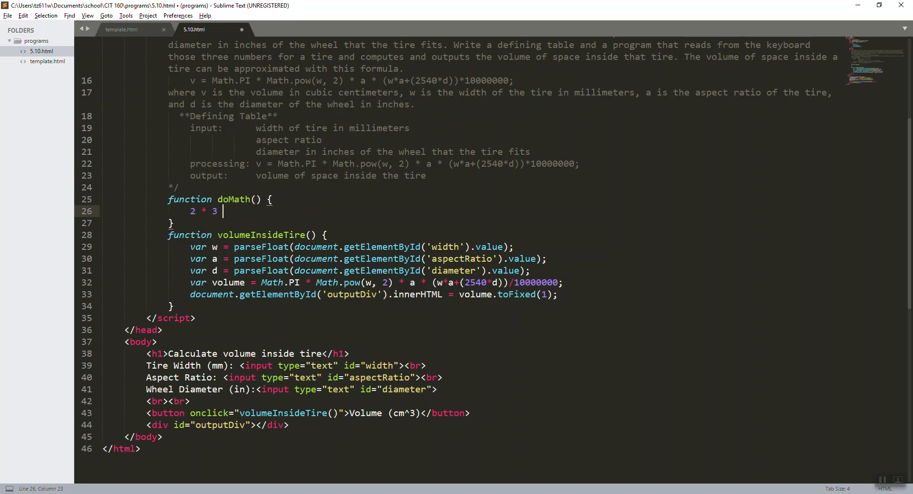
text(+ 9)
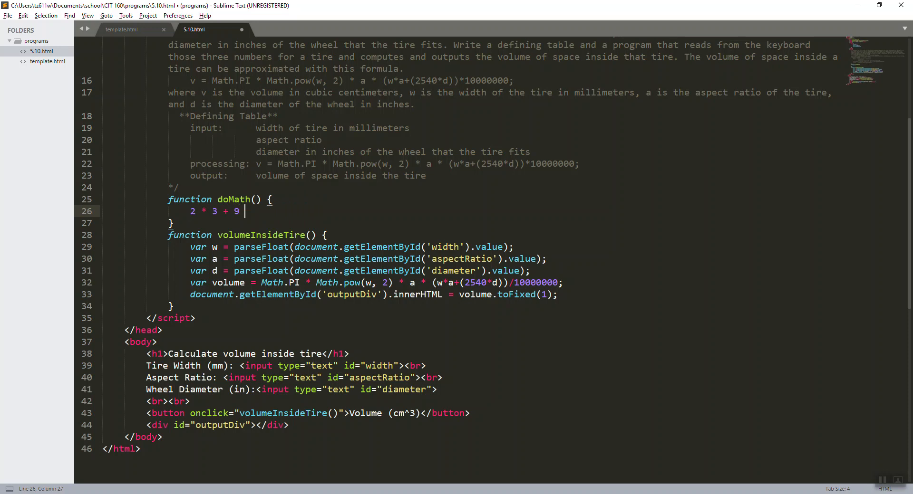
text(- 3)
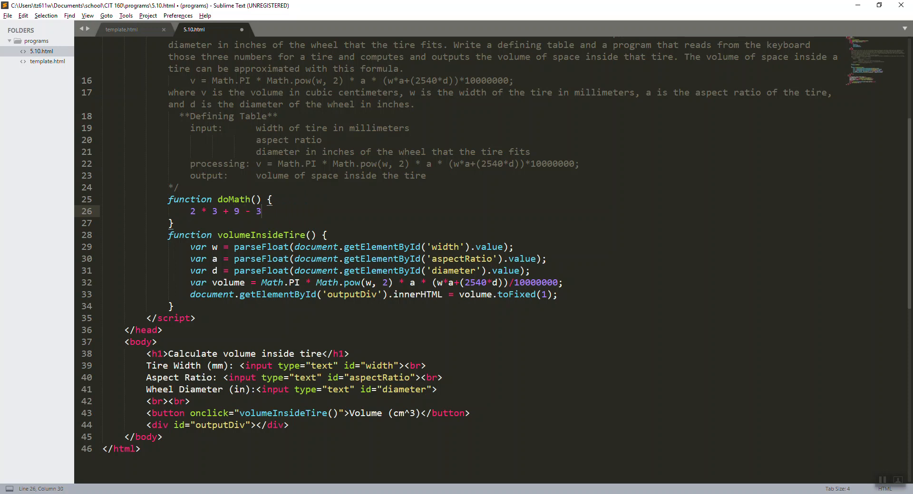
text(x =)
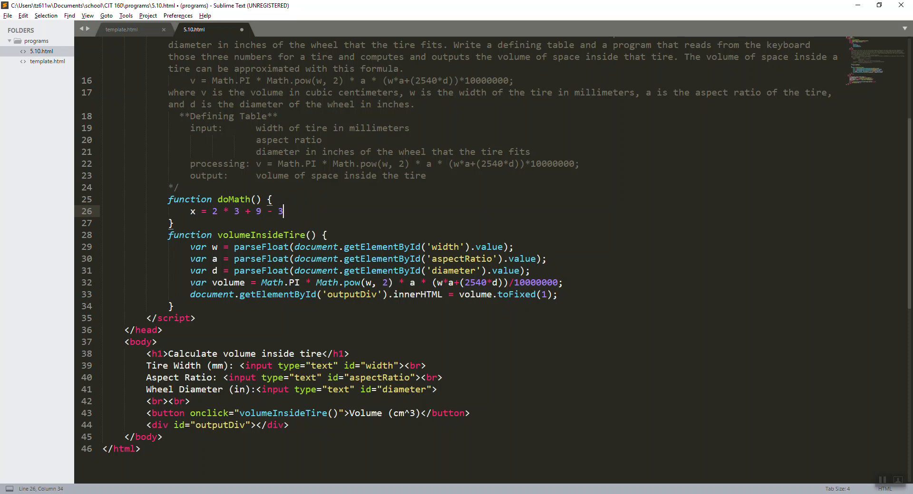
text(;)
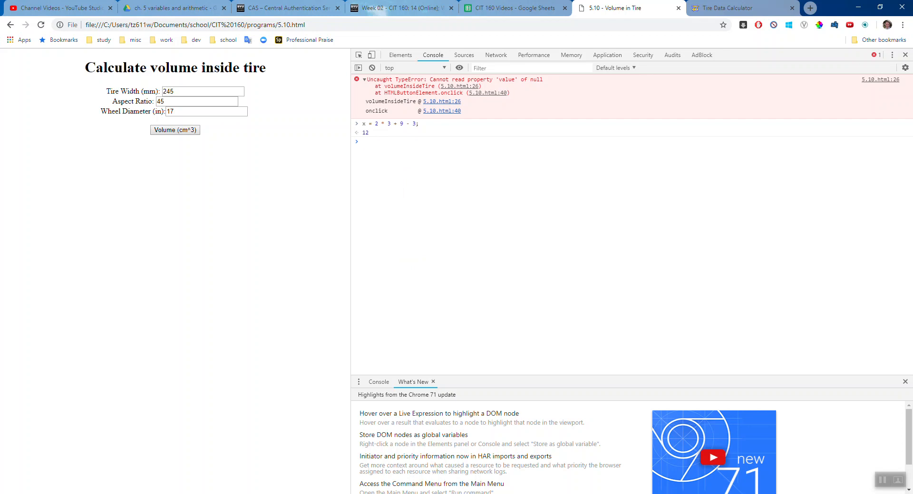
Step: Run alert('this is awesome'); in the console and dismiss the alert
text(alert()
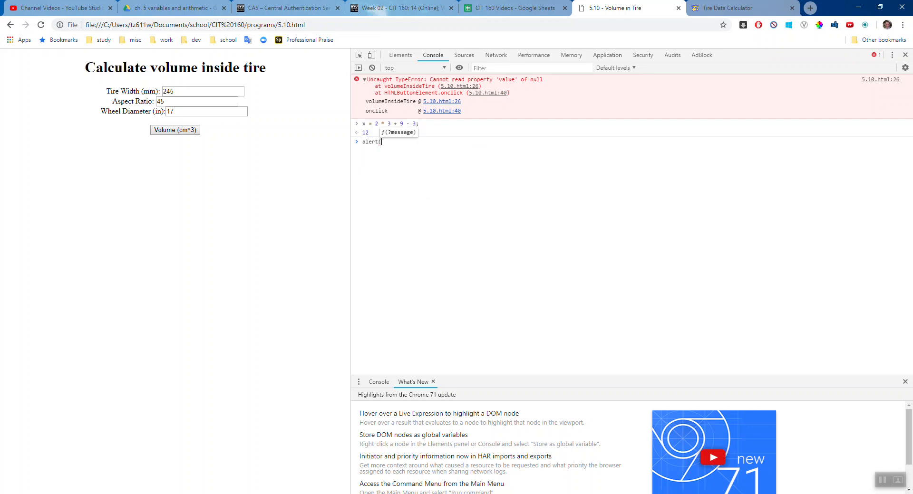
text('this is awesome');)
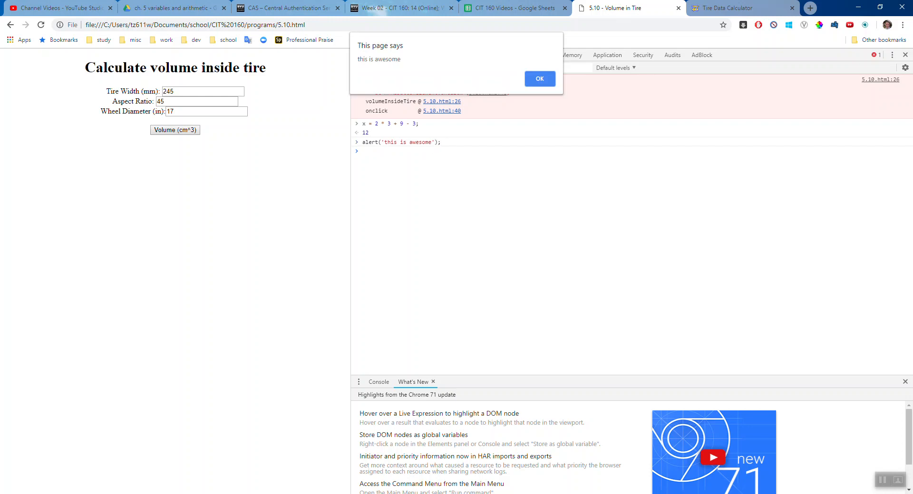
double_click(378, 59)
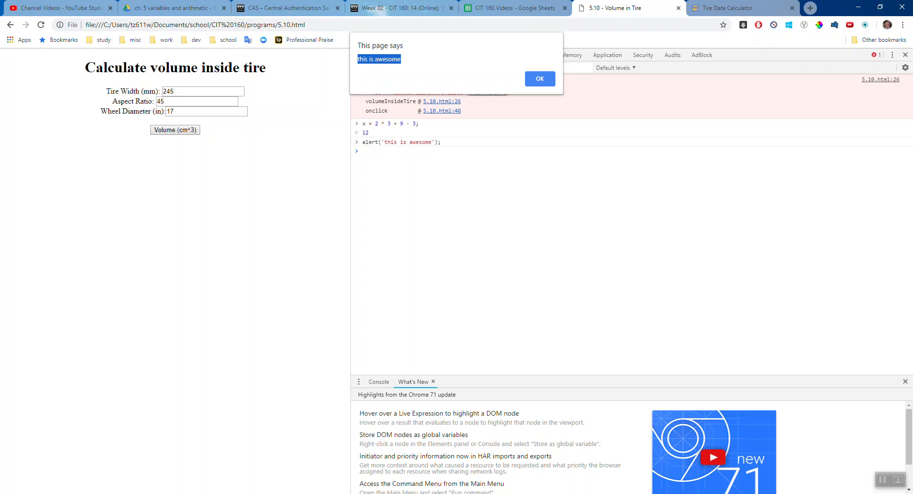
click(538, 79)
text(alert(x);)
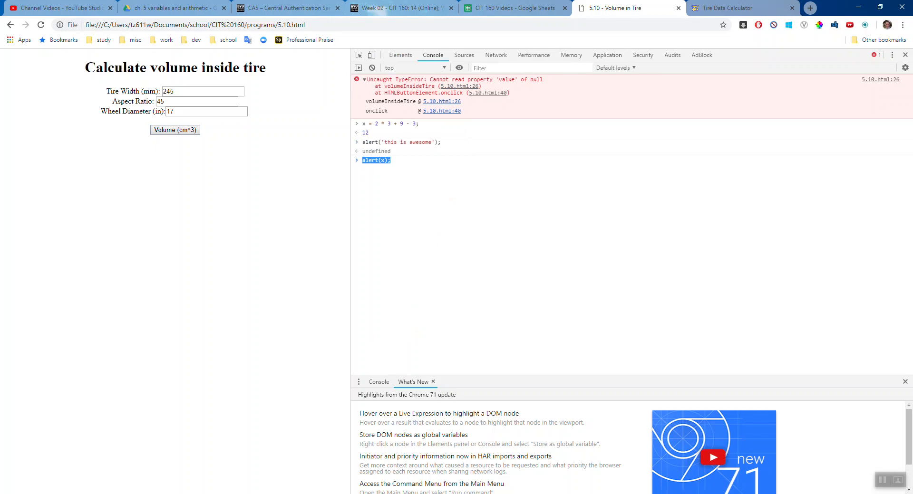
Step: Run alert(x); showing the value 12 and dismiss it
key(Enter)
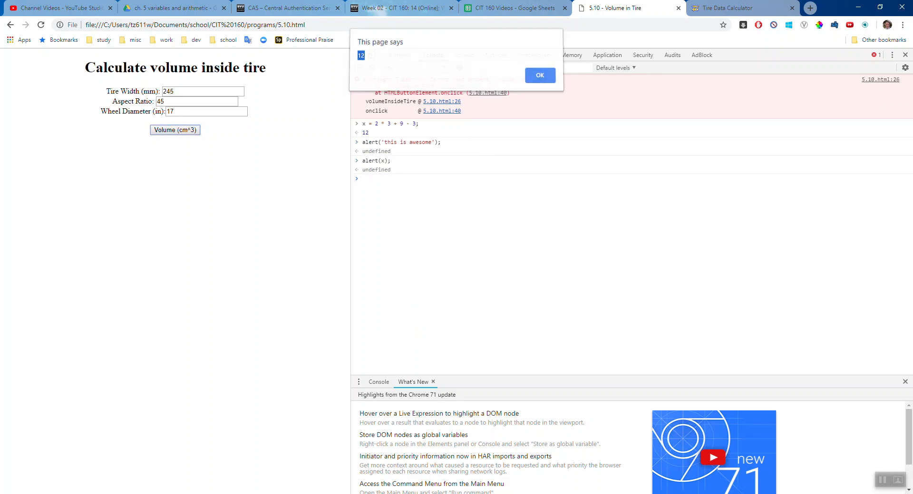
click(538, 75)
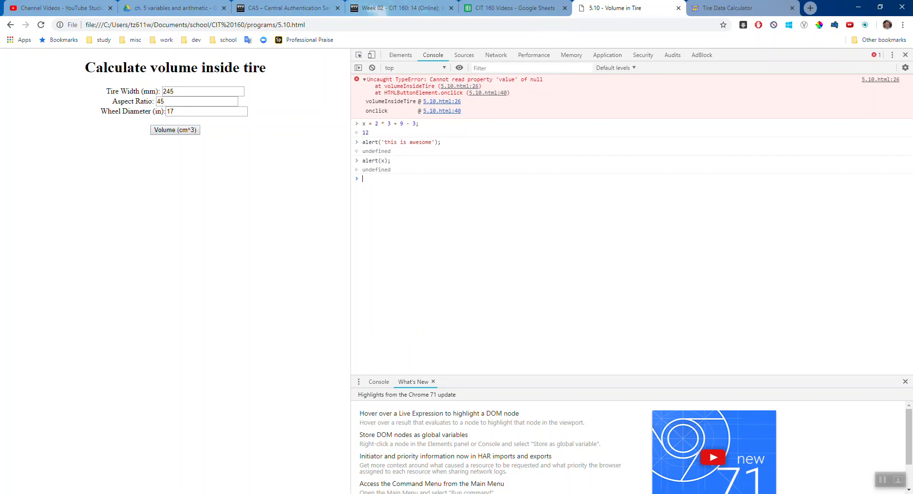
Step: Run for (i=0; i < 5; i++) { alert(i); } in the console
text(for (i=0;)
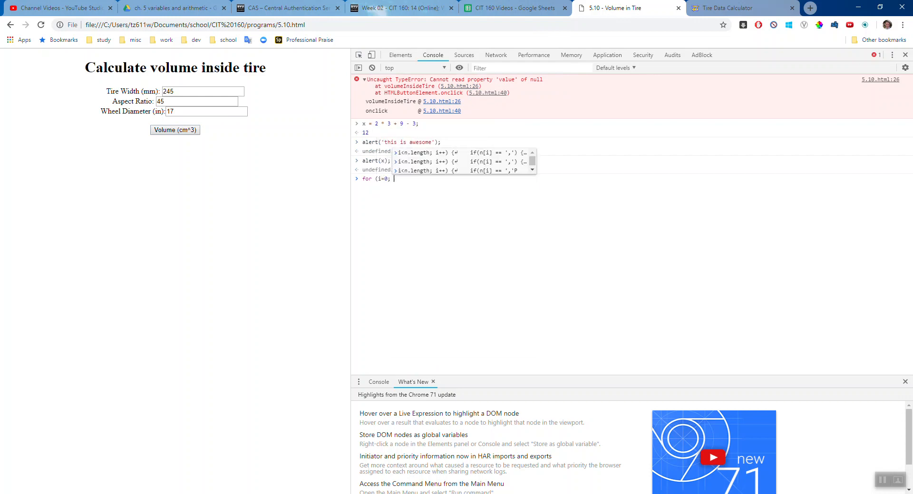
text(i < 5; i++))
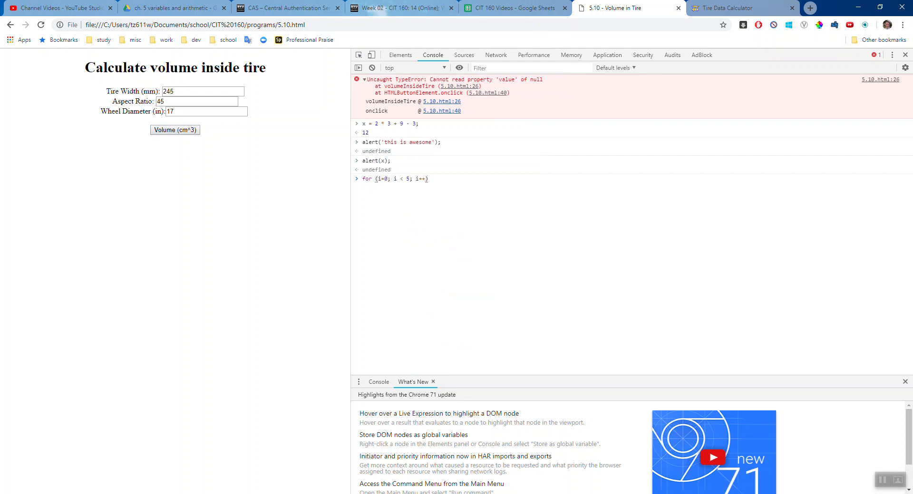
text({)
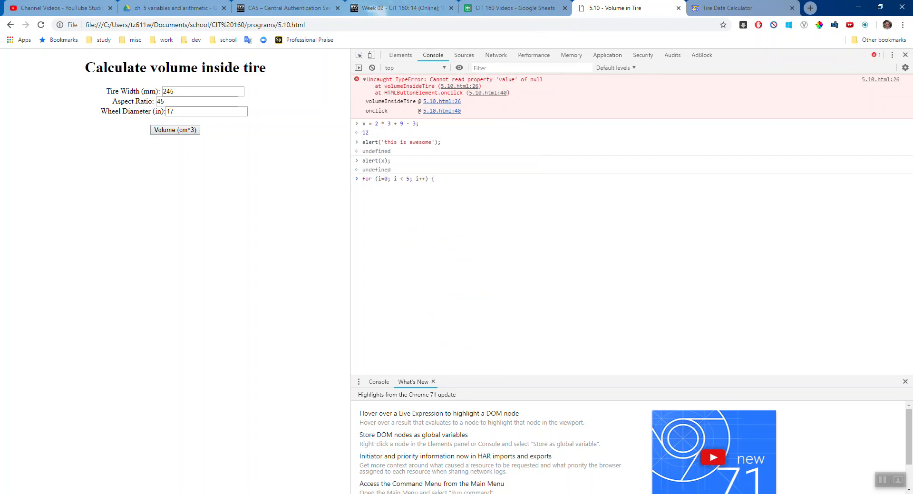
text(alert(i);)
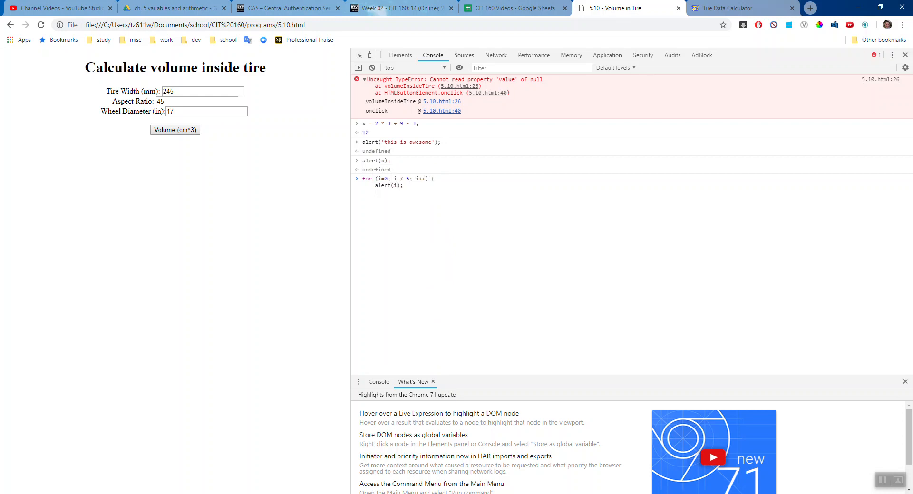
key(Enter)
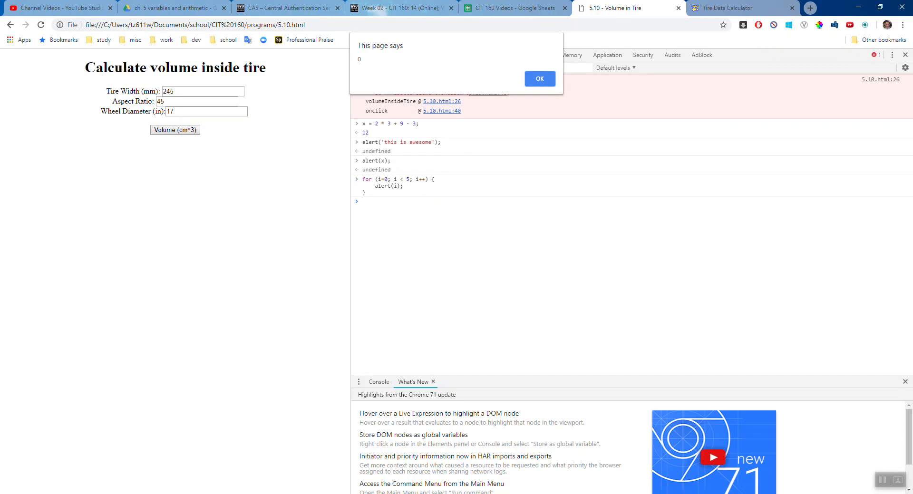
Step: Dismiss the loop's alerts for each i and highlight the i < 5 condition
click(538, 78)
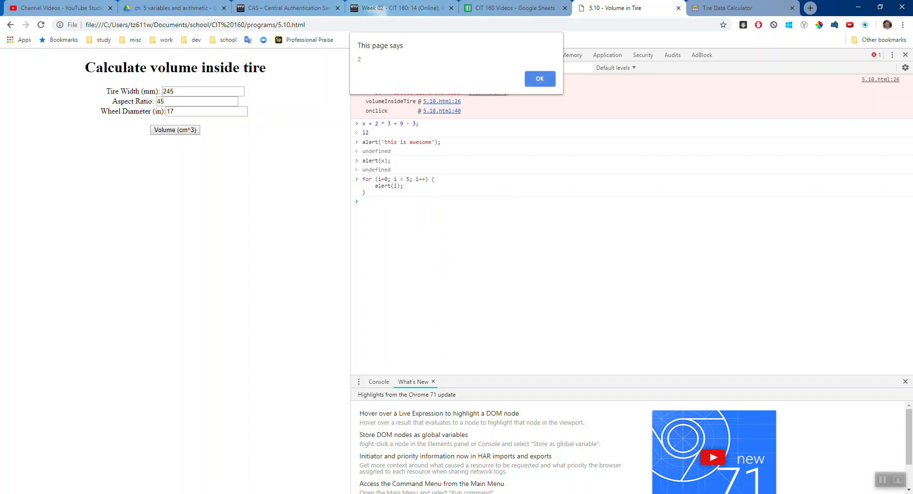
click(539, 79)
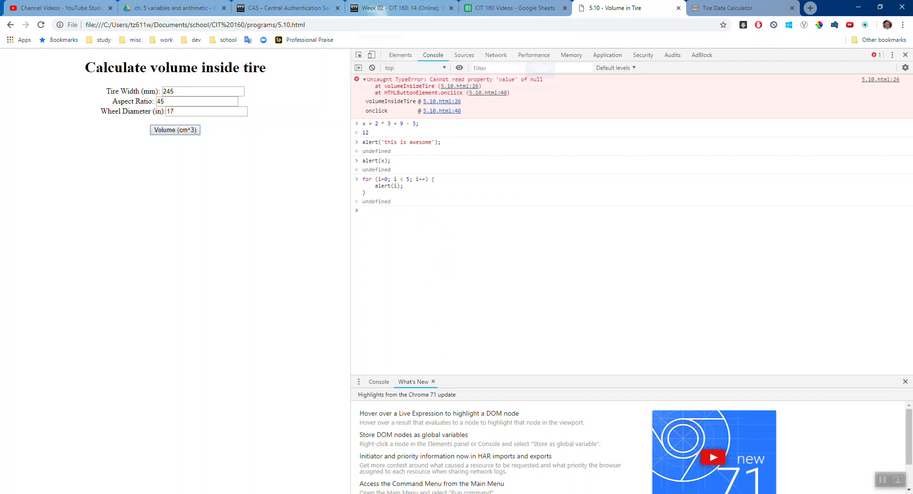
double_click(398, 179)
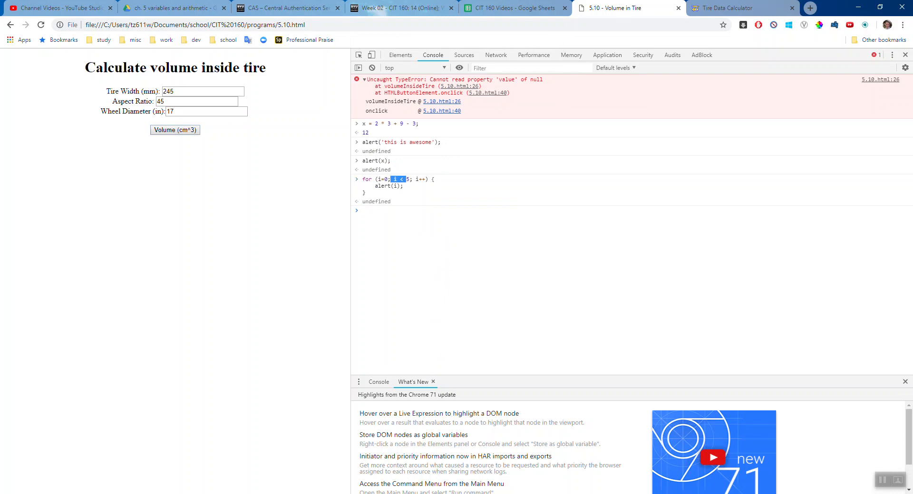